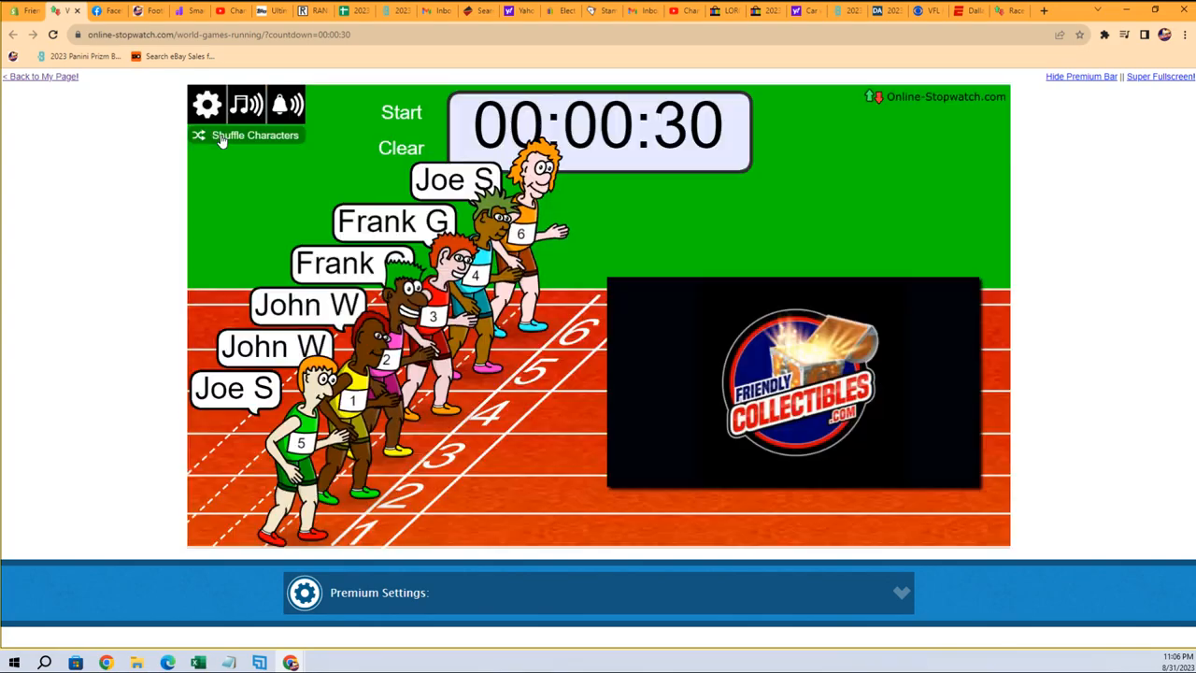
- Shuffle the six runners' lanes, then start the race with its 30-second countdown
left_click(245, 135)
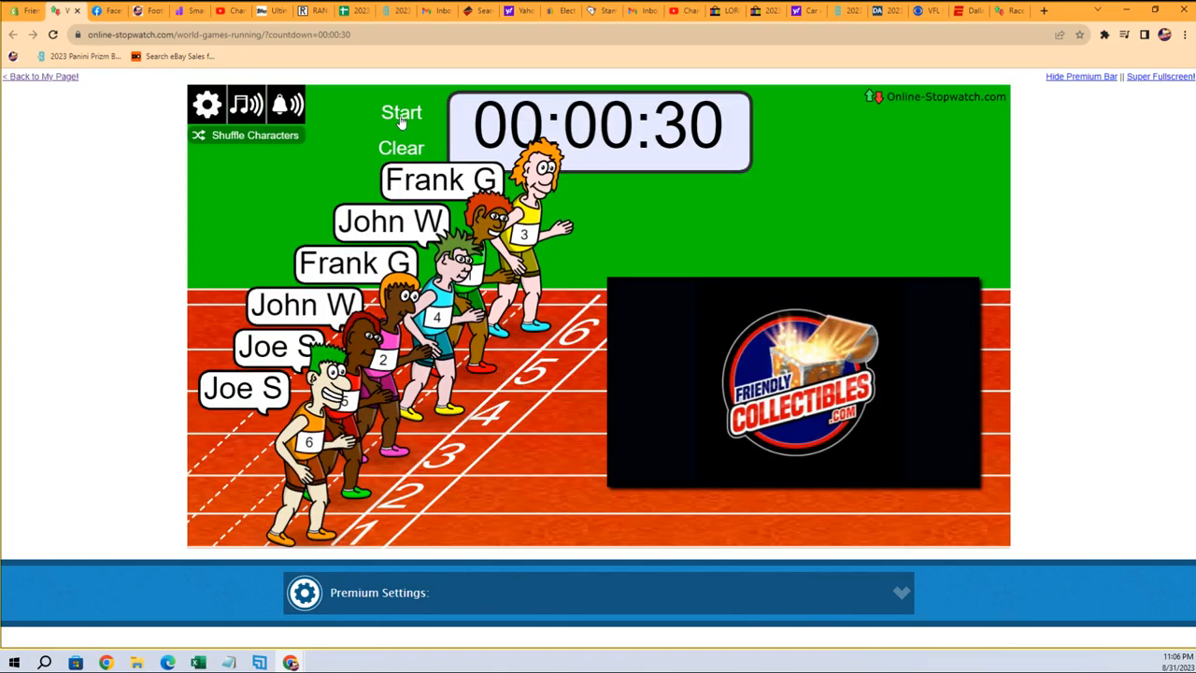
left_click(401, 112)
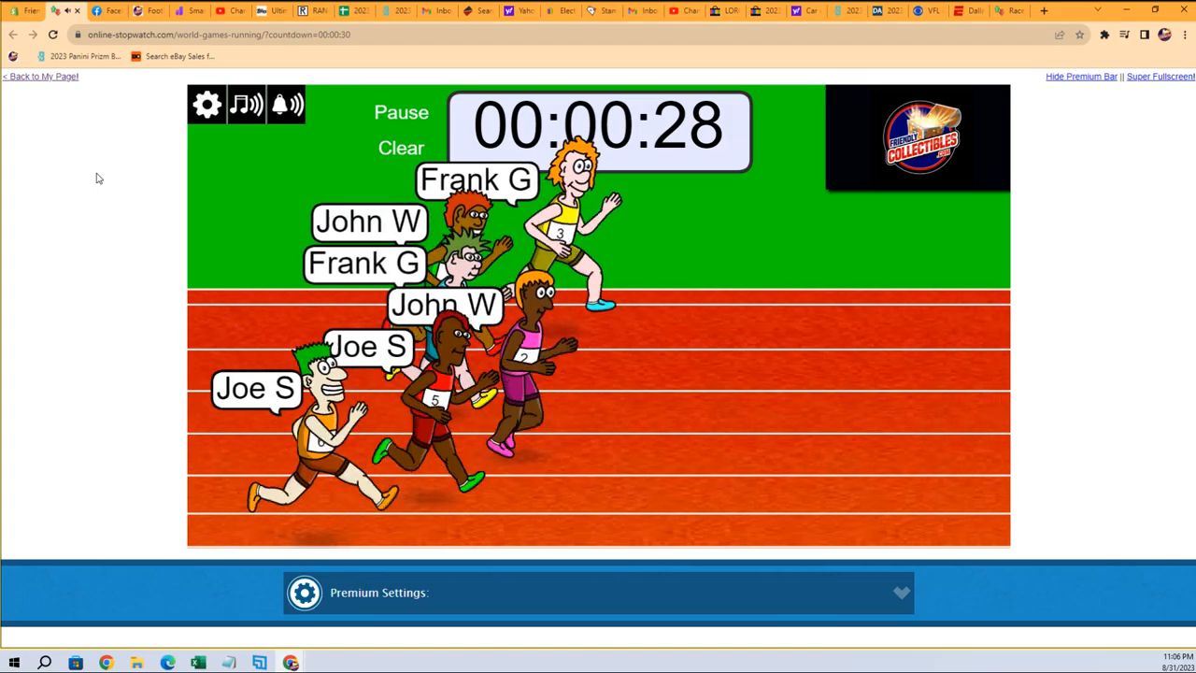